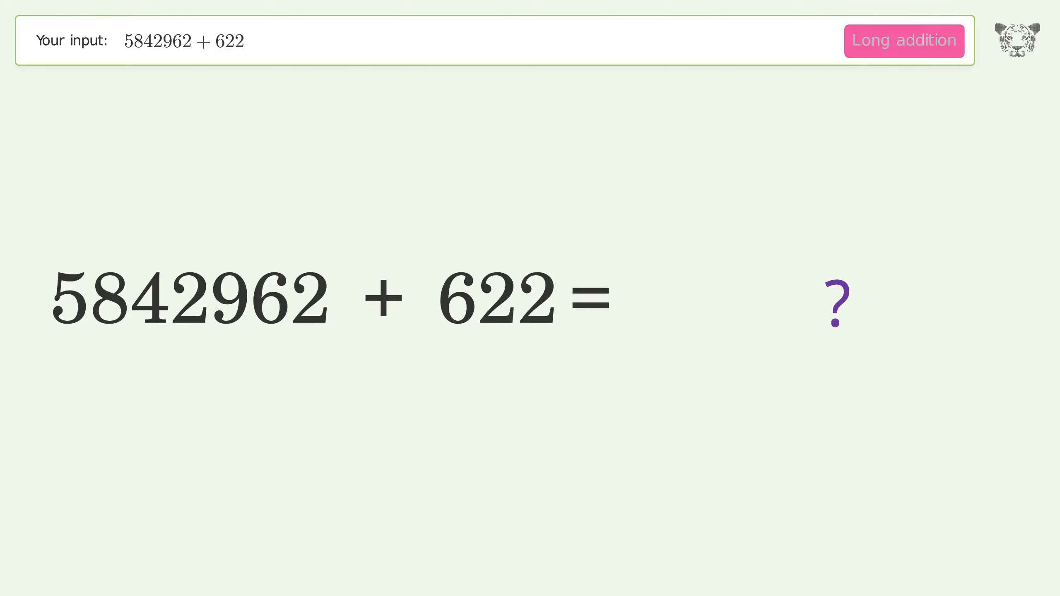
Run the long addition animation for 5842962 + 622, carrying the 1 to reach 5843584
left_click(904, 39)
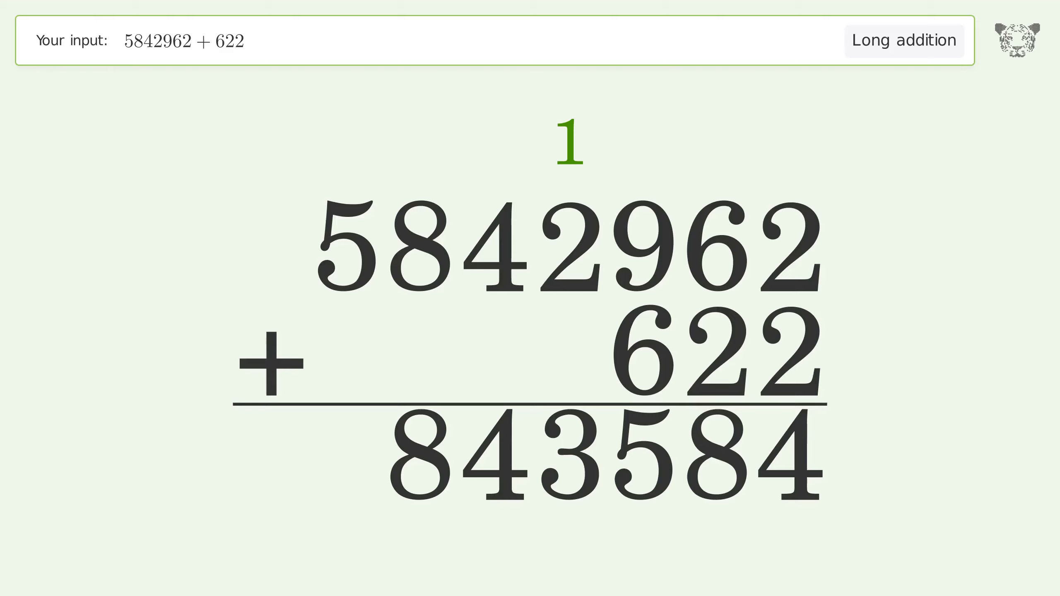
left_click(347, 247)
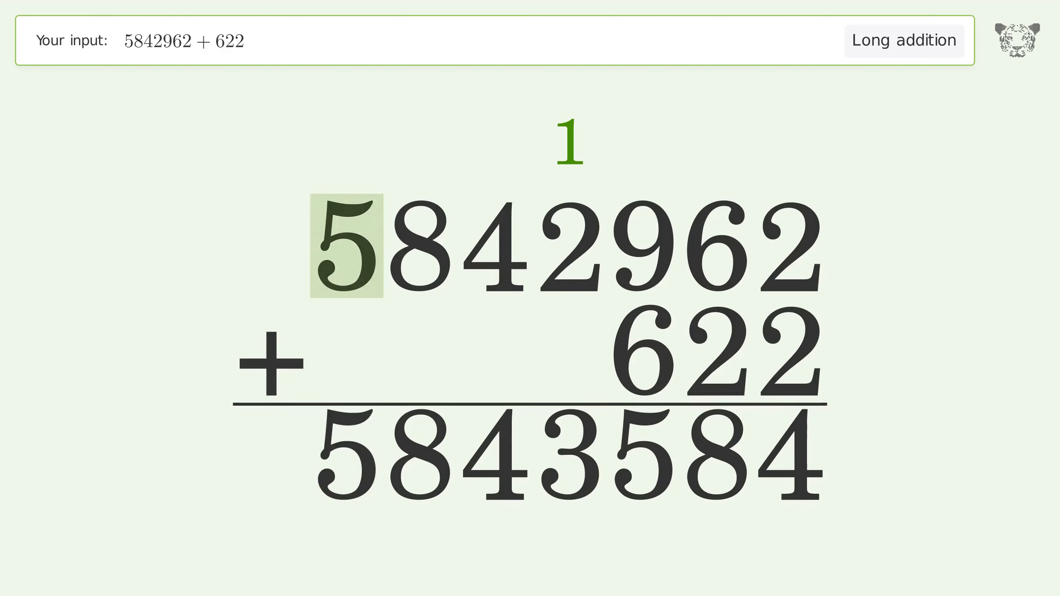